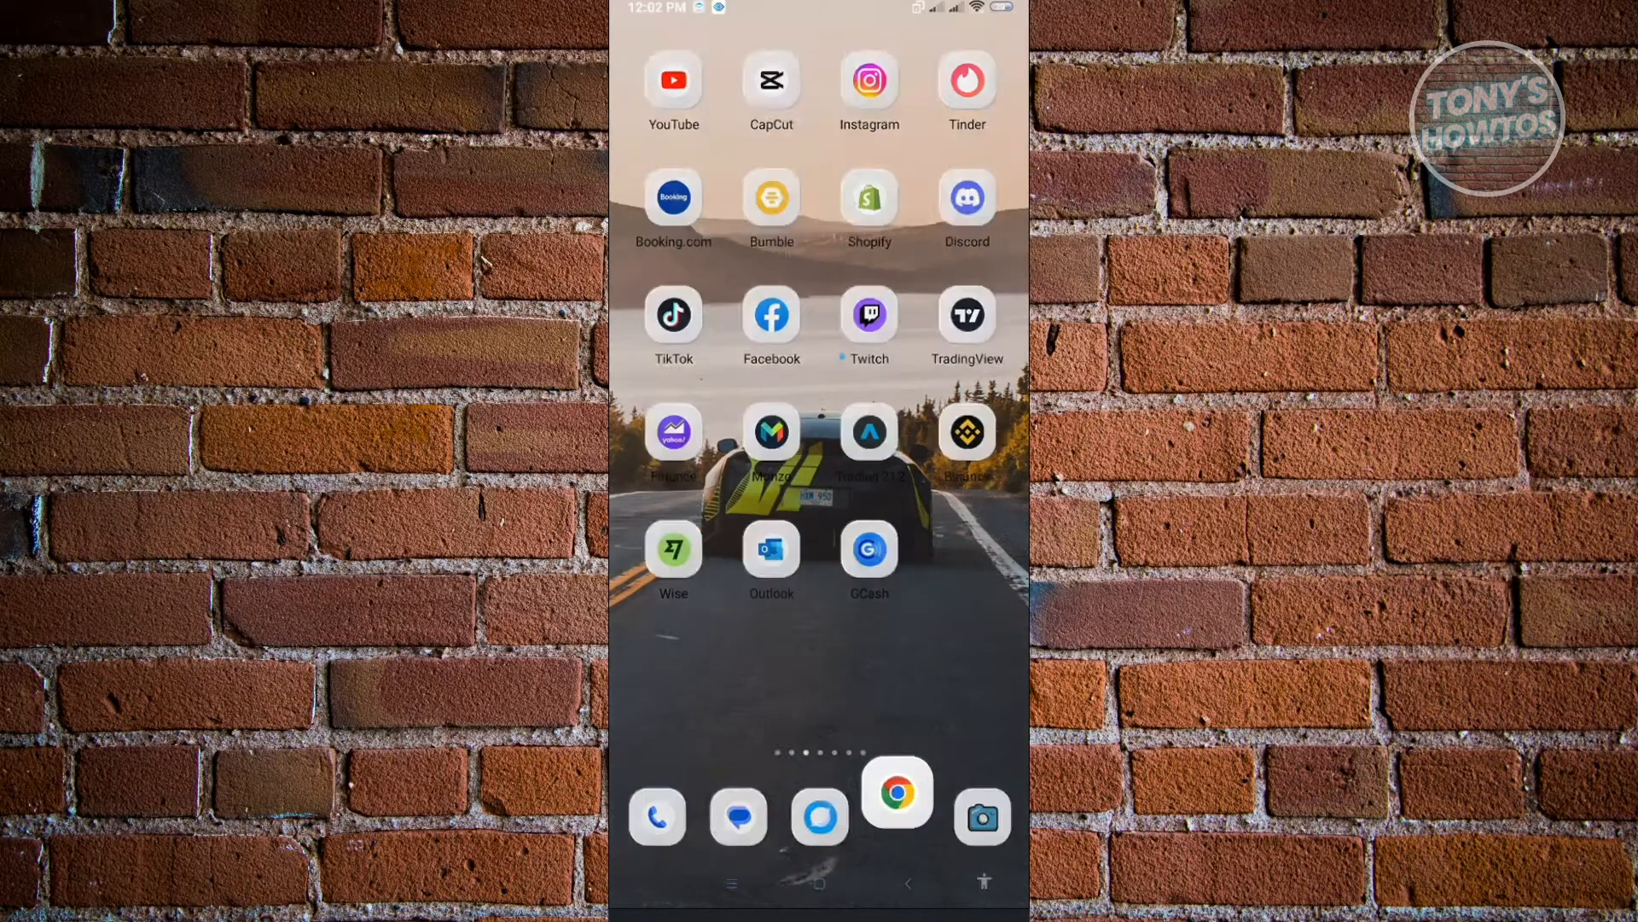
# Launch Chrome from the home screen dock so the Google start page appears.
pyautogui.click(896, 794)
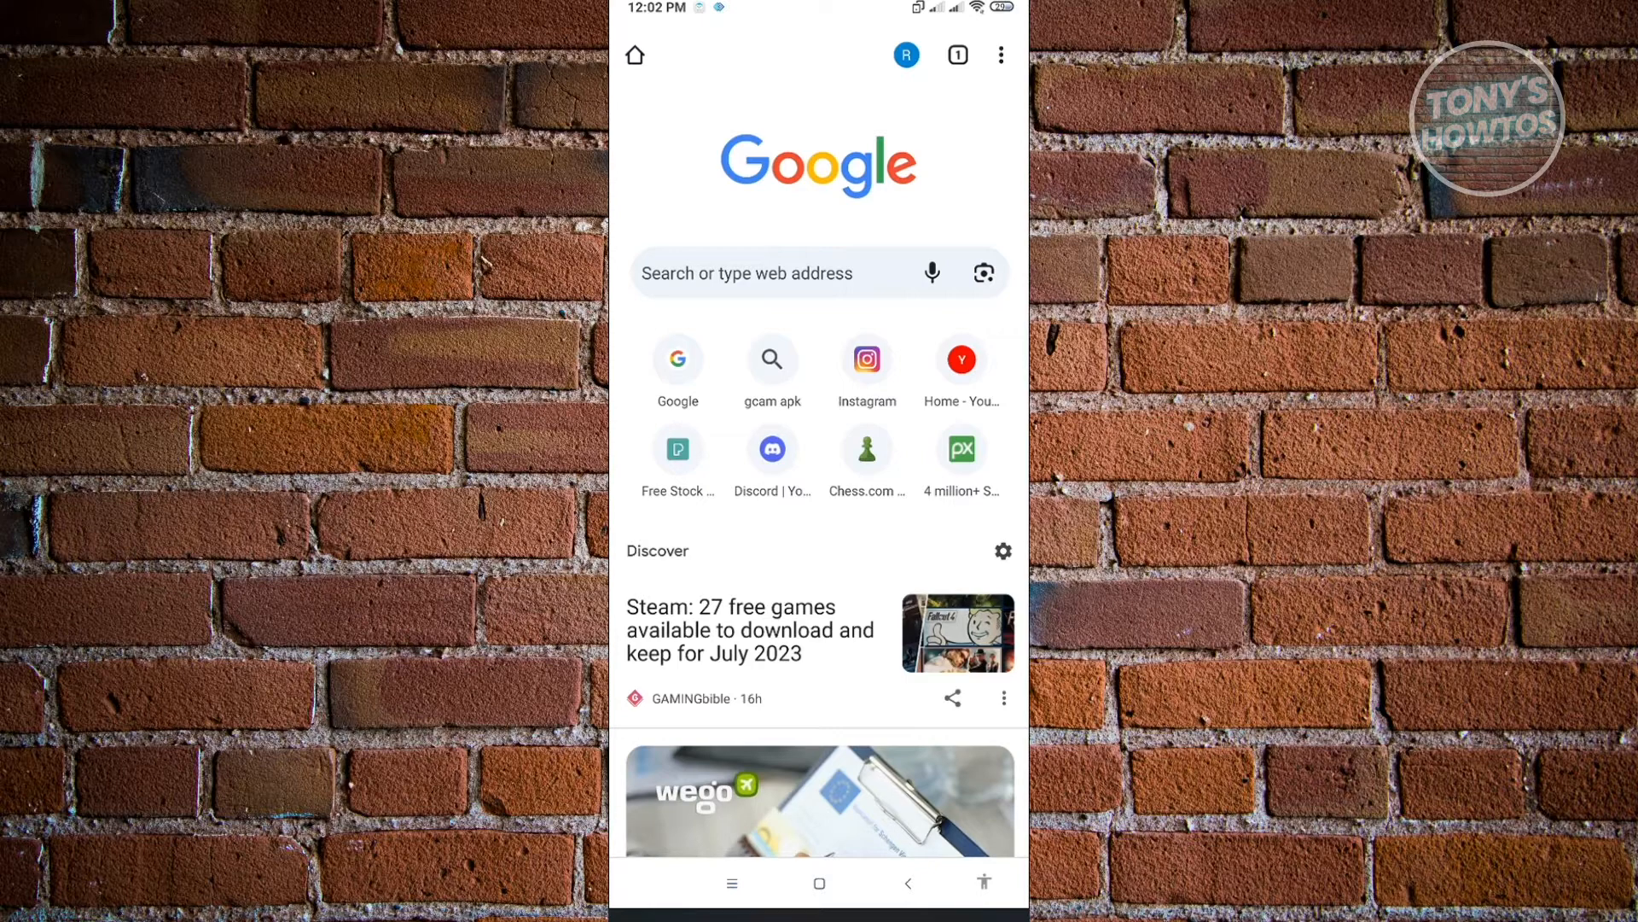
# Go to Chrome's Settings via the three-dot menu and reach the Advanced section.
pyautogui.click(1000, 54)
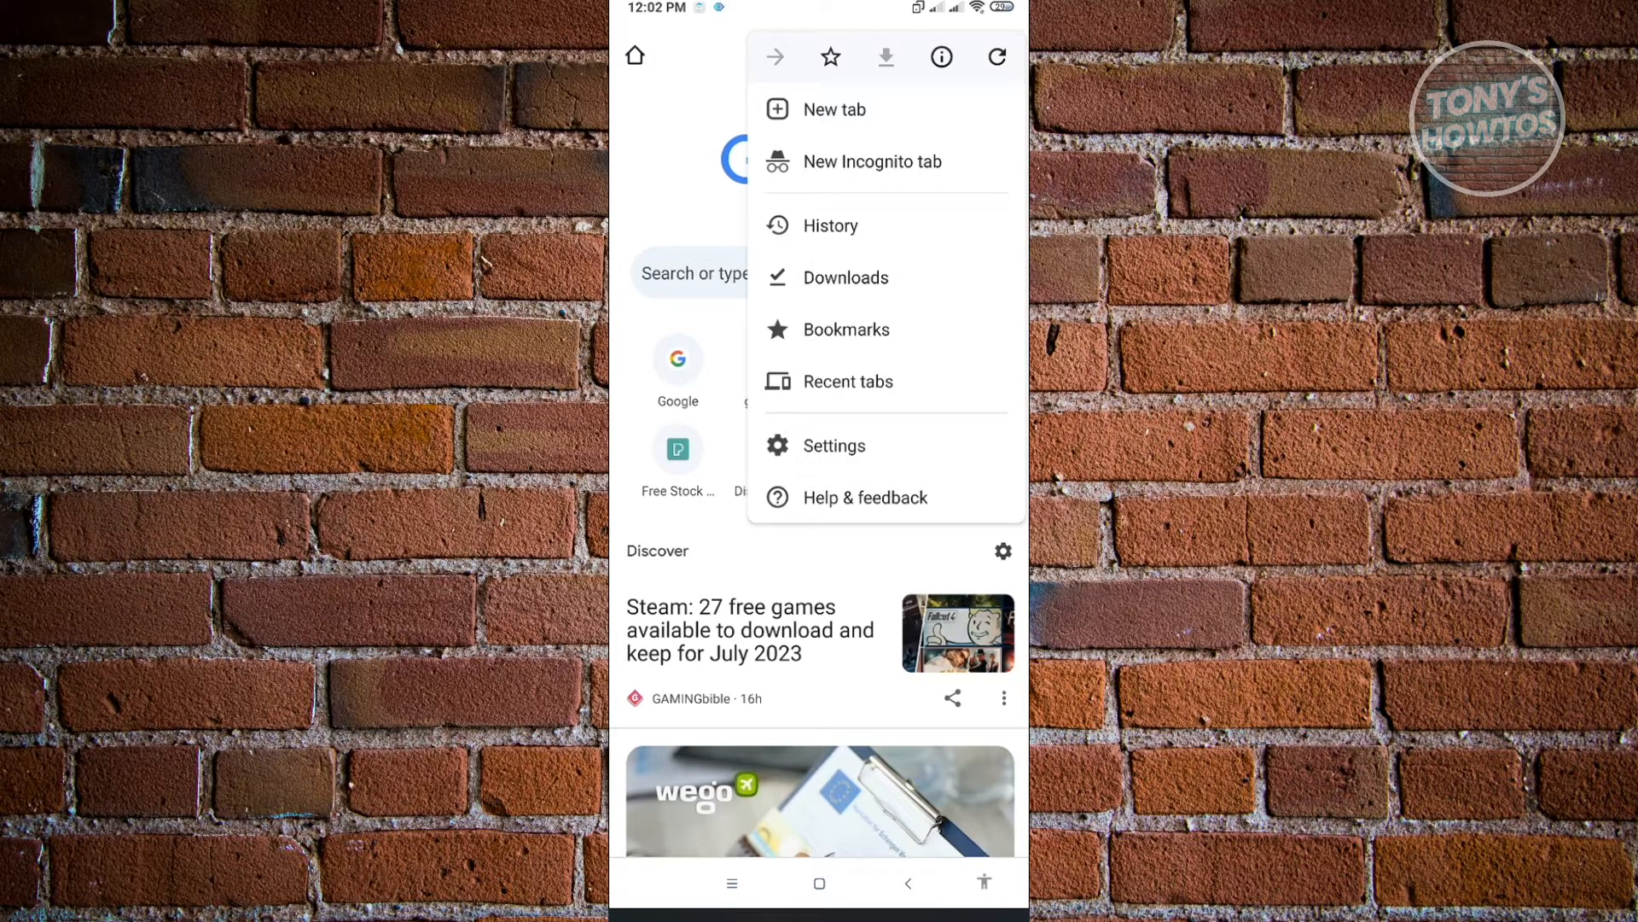
pyautogui.click(835, 445)
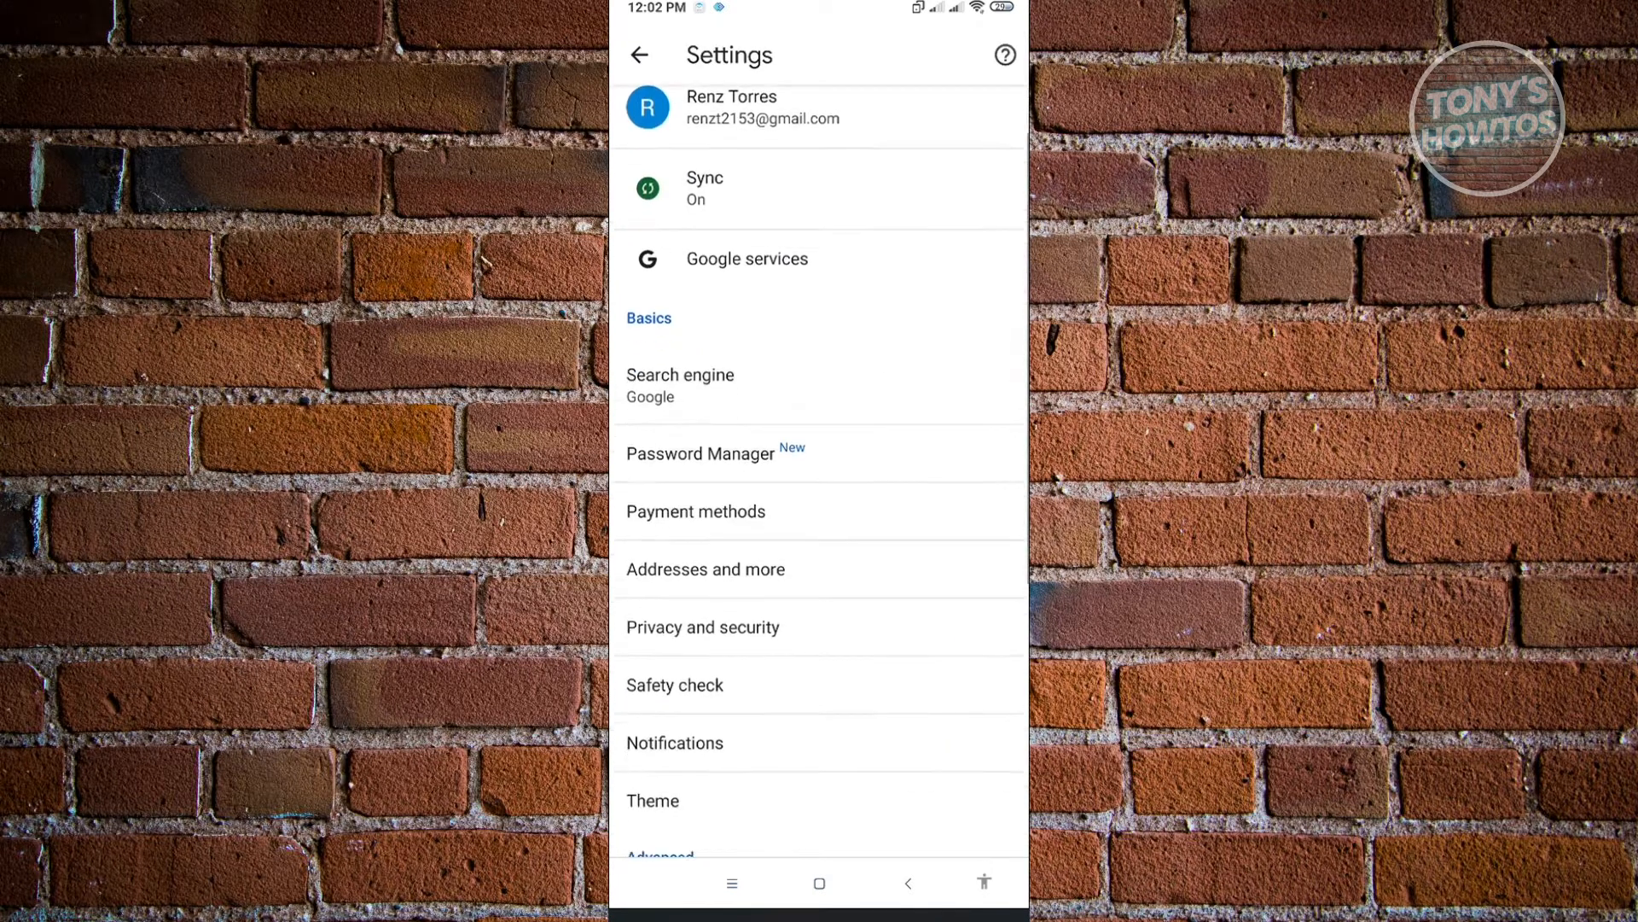
pyautogui.scroll(-3)
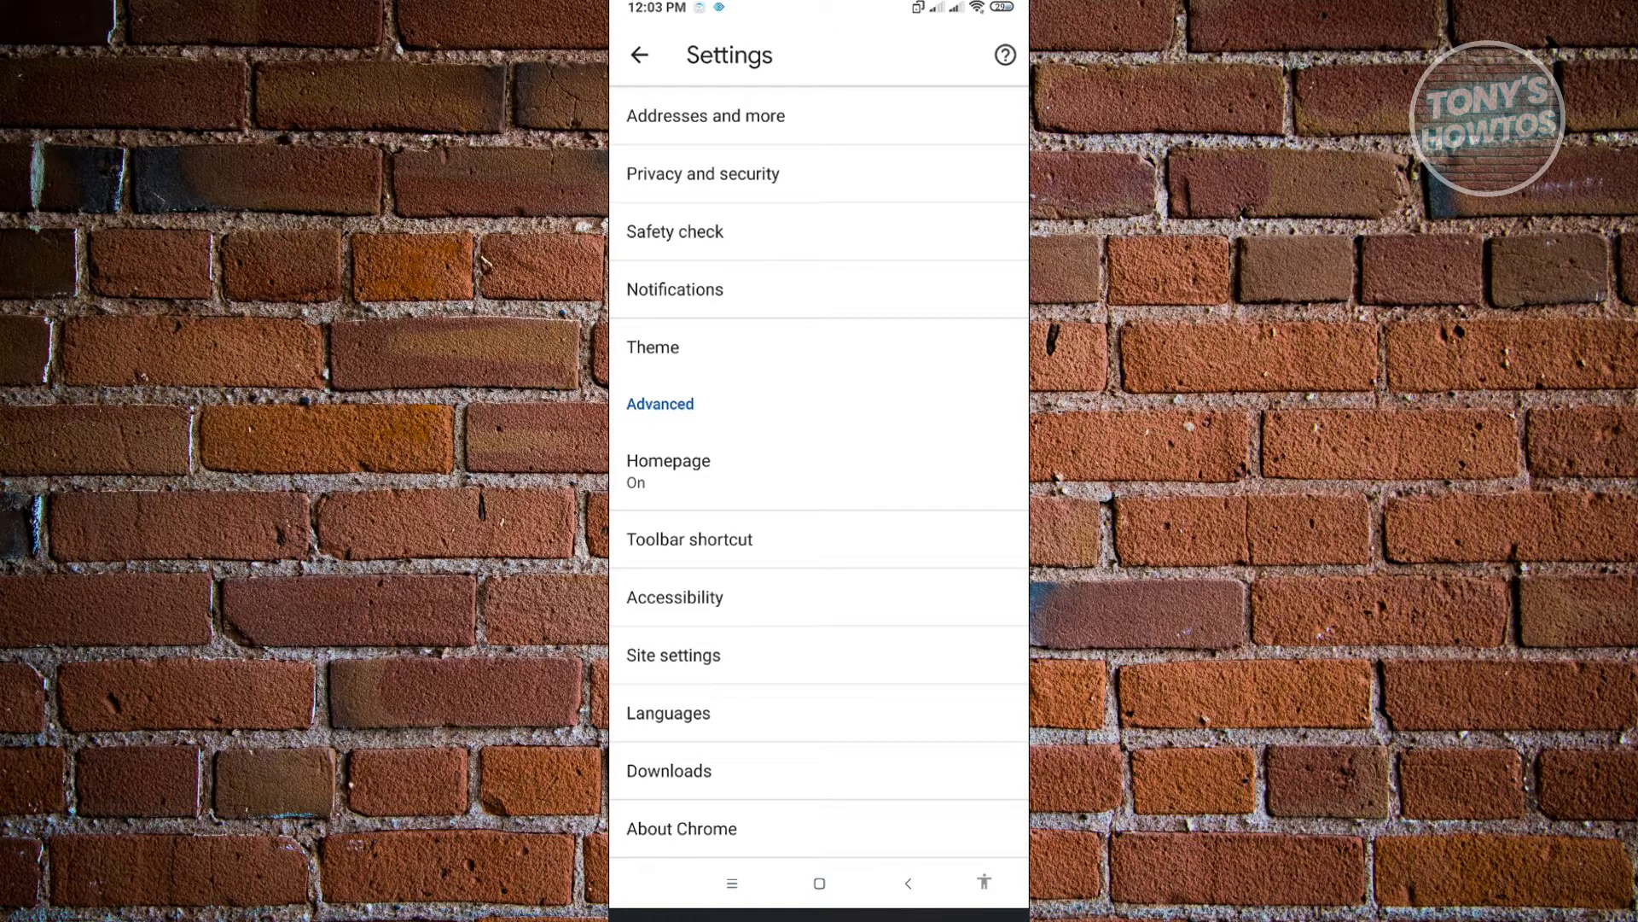
# Enter Site settings and bring the Pop-ups and redirects entry (Blocked) into view.
pyautogui.click(673, 656)
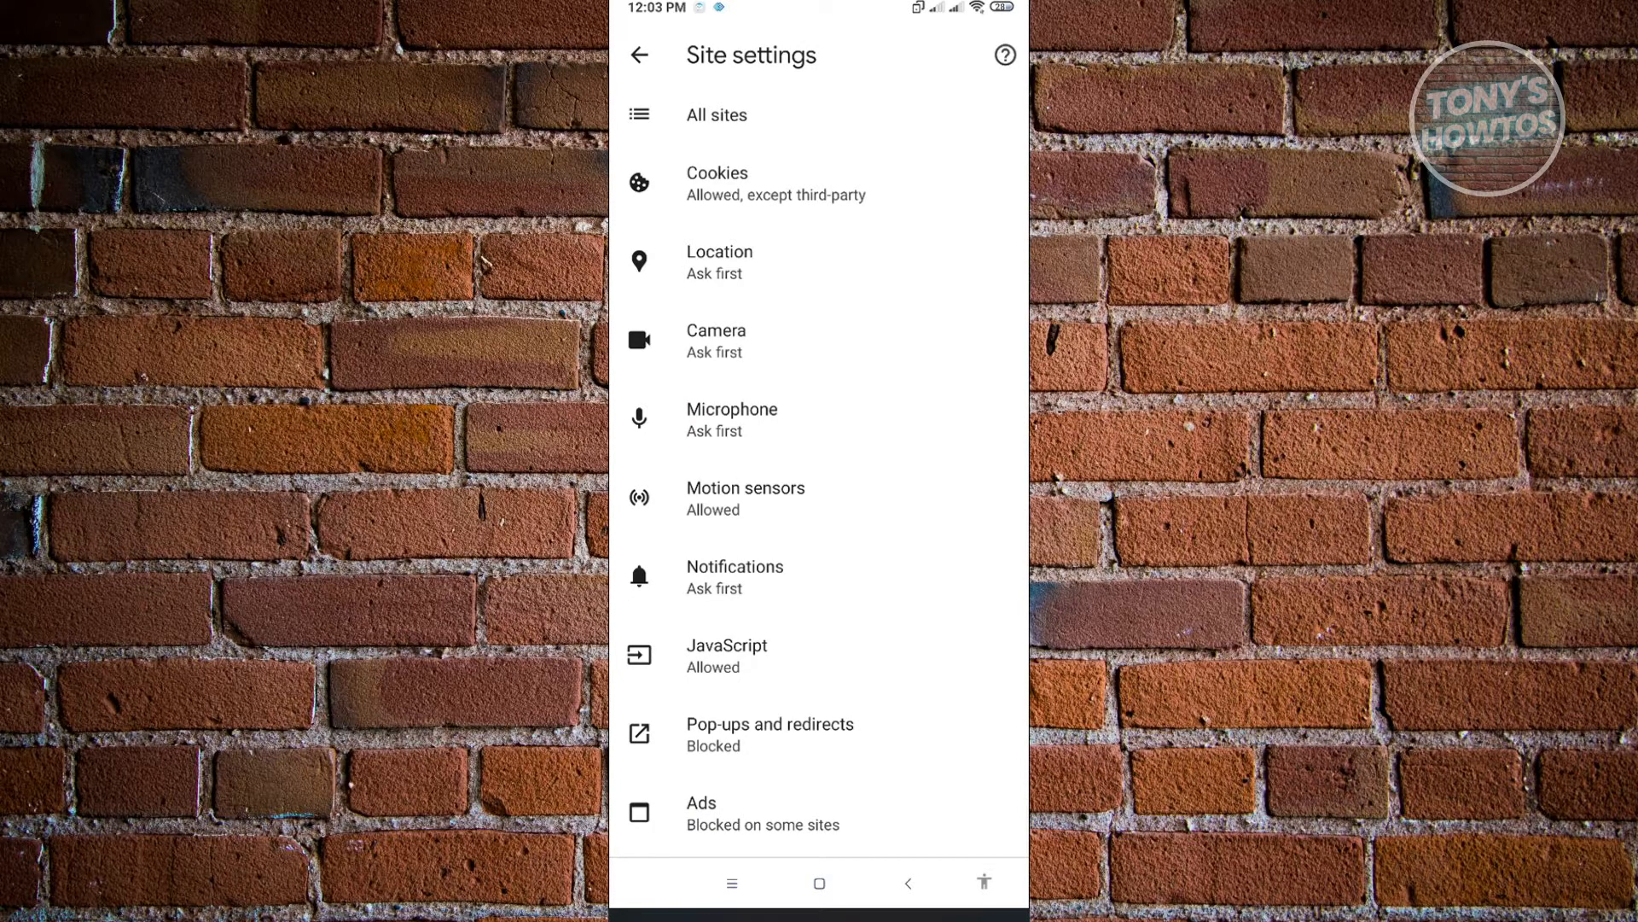
pyautogui.scroll(-3)
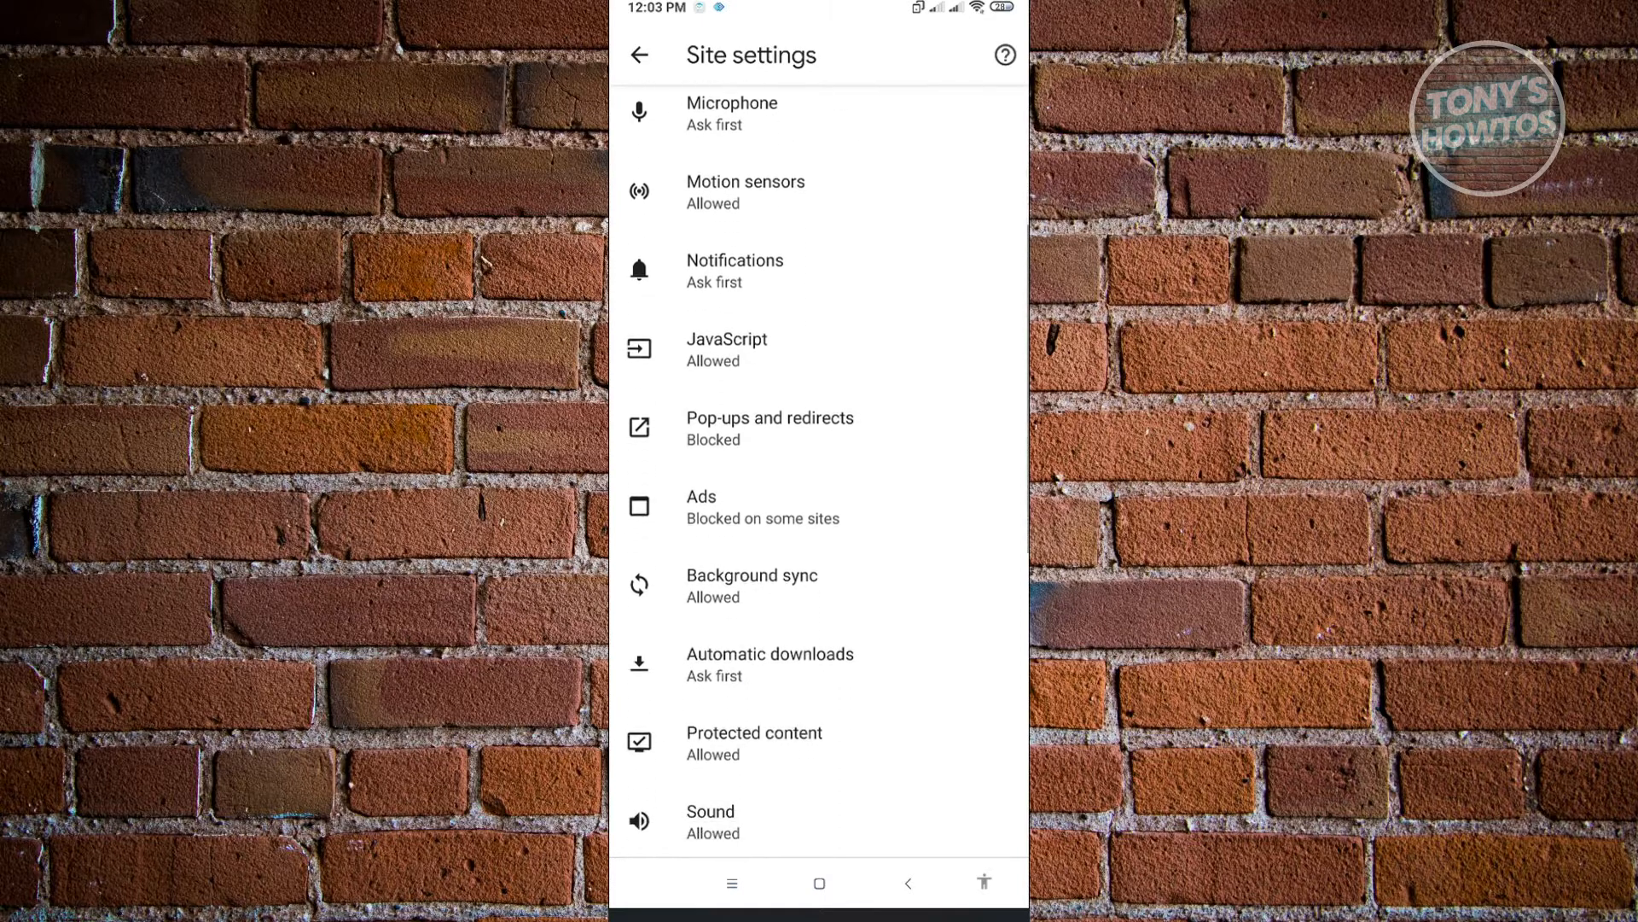
pyautogui.scroll(-3)
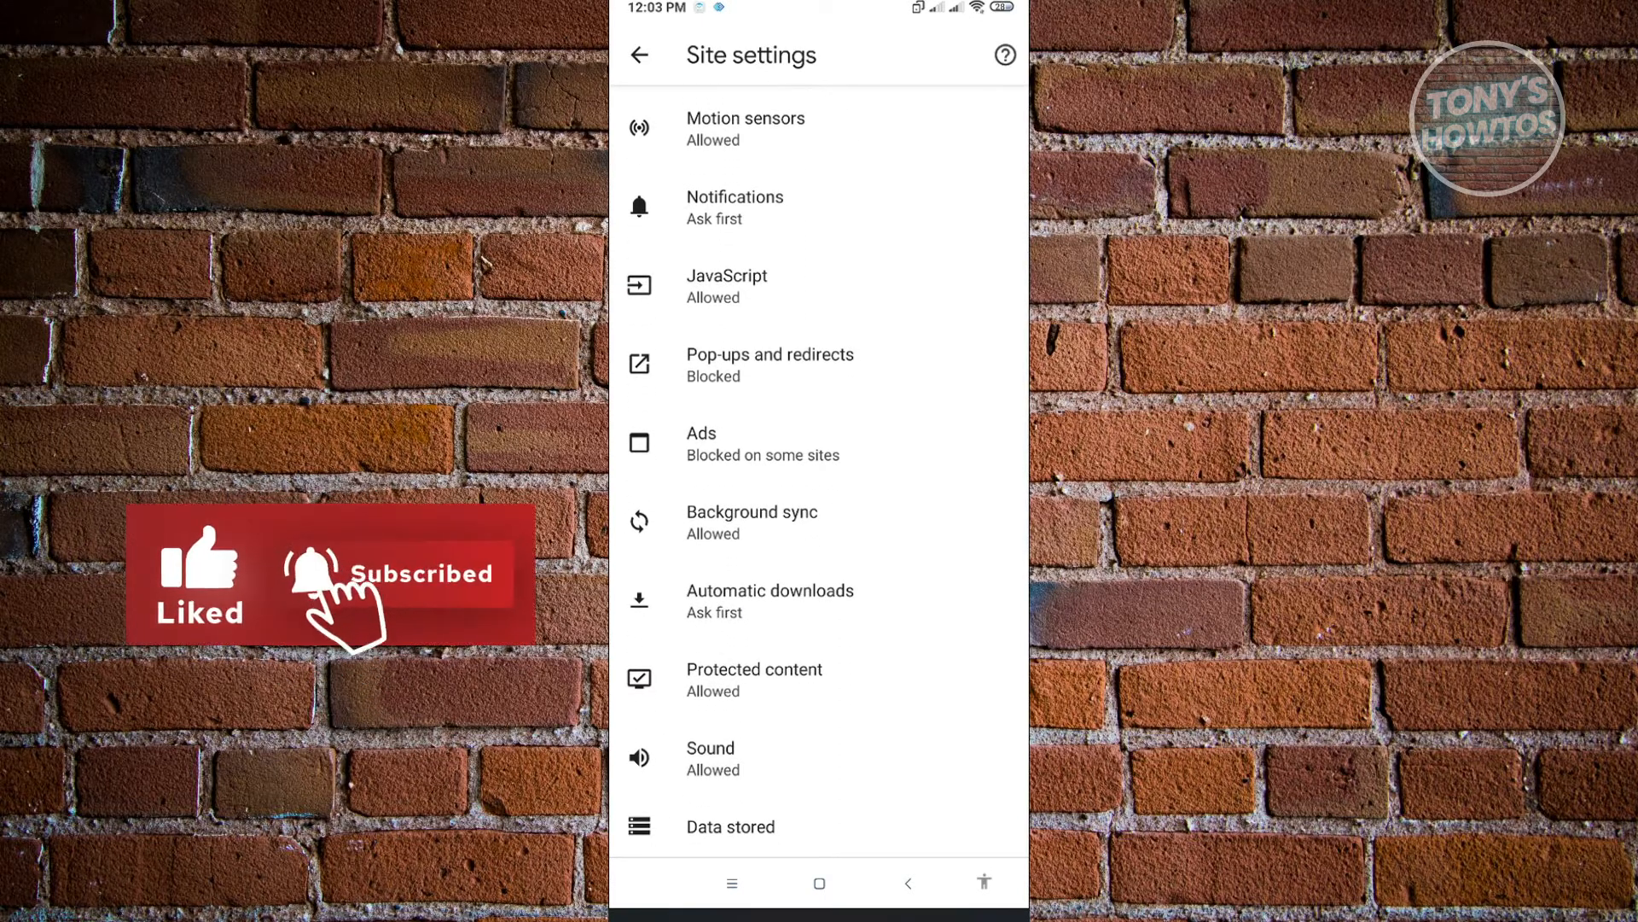
# Switch Pop-ups and redirects on so it reads Allowed.
pyautogui.click(770, 365)
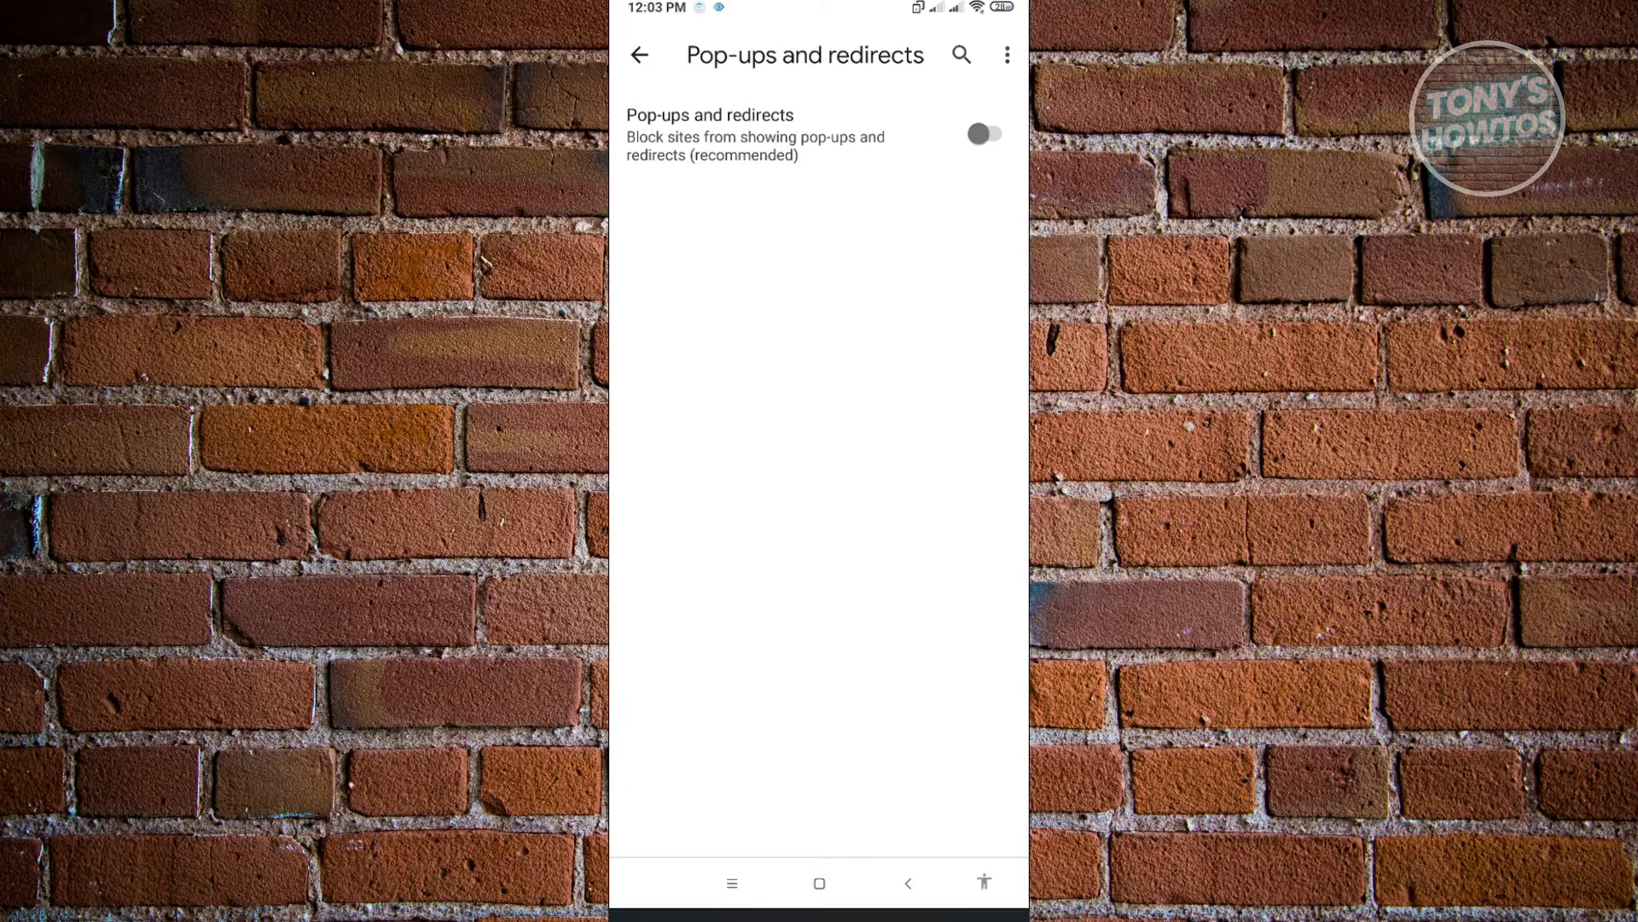
pyautogui.click(983, 133)
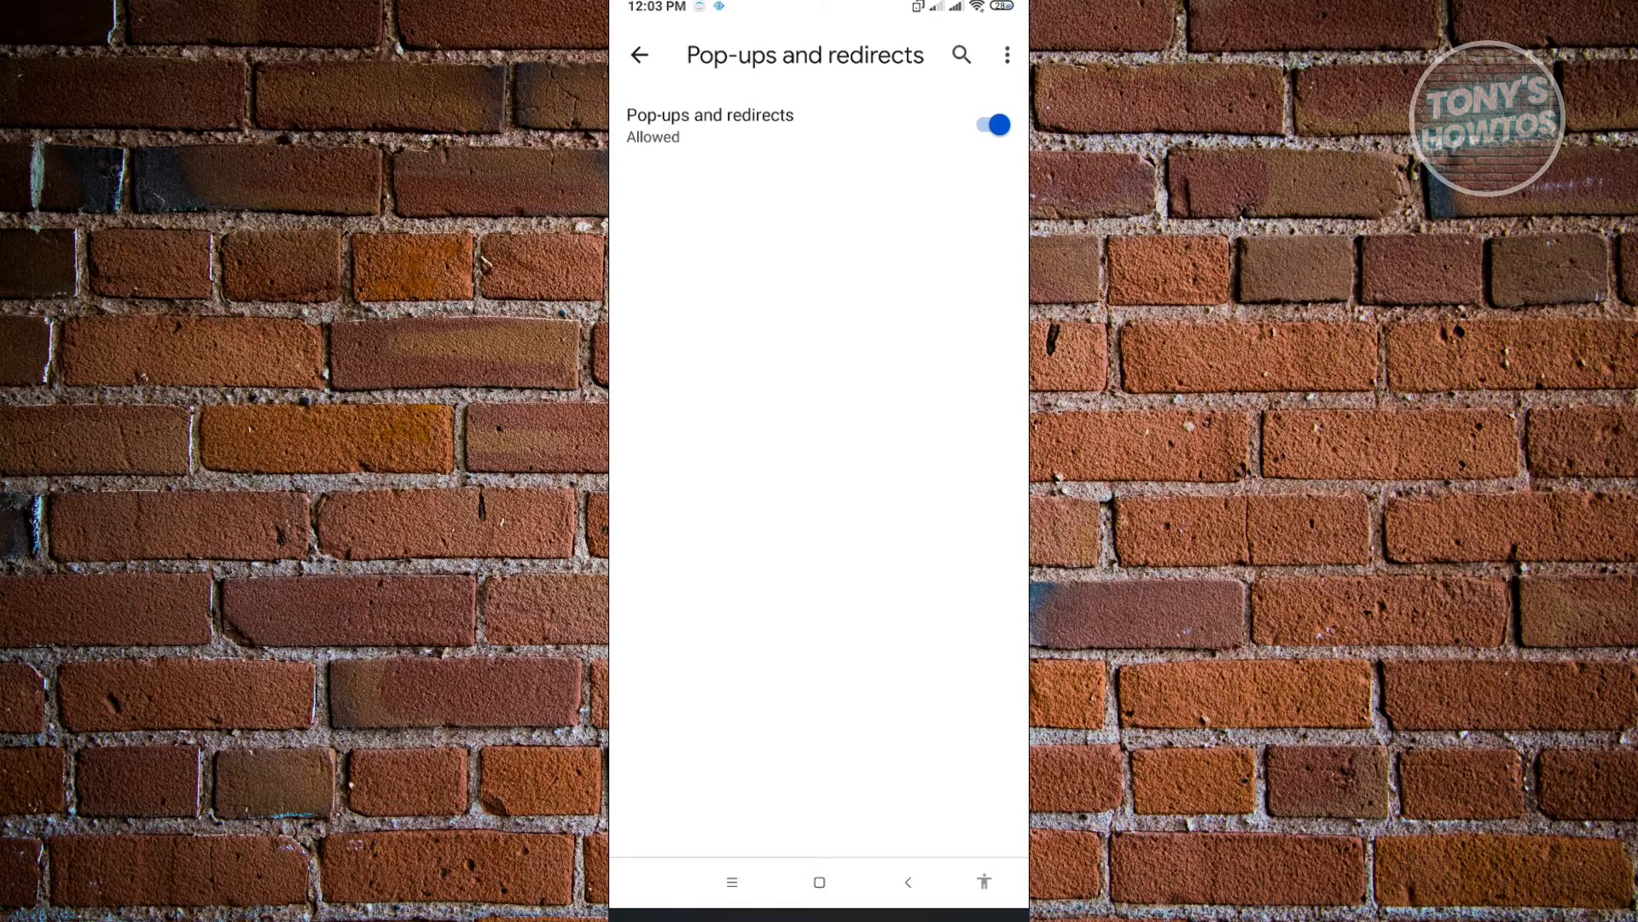
# Toggle pop-ups off and back to Allowed, then return to the main Settings list.
pyautogui.click(988, 124)
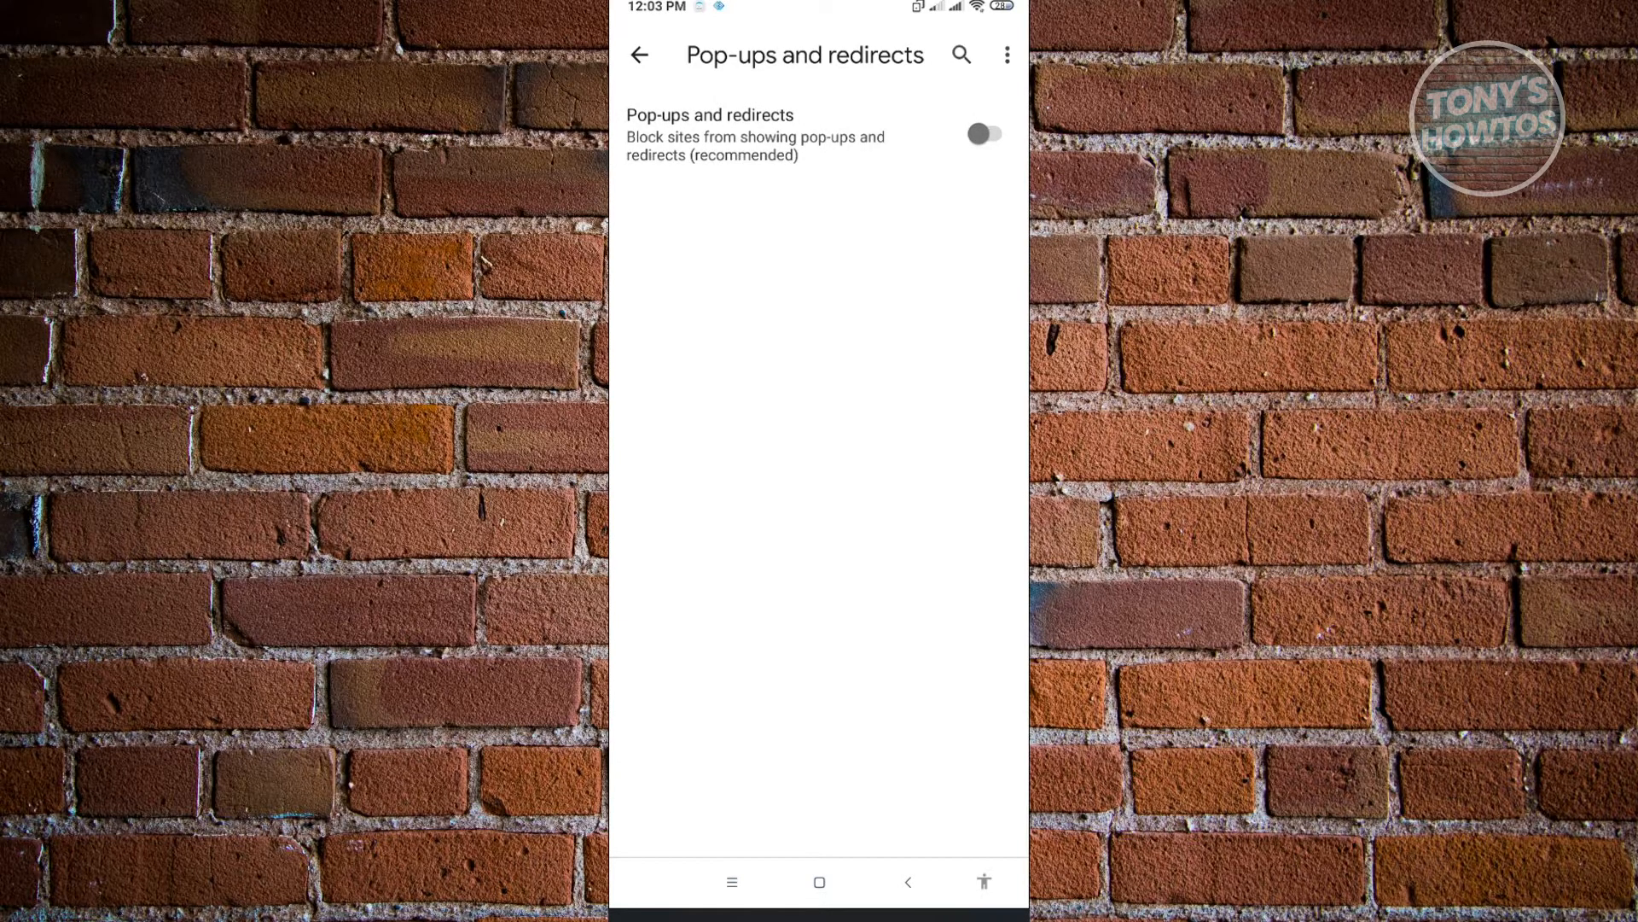
pyautogui.click(983, 134)
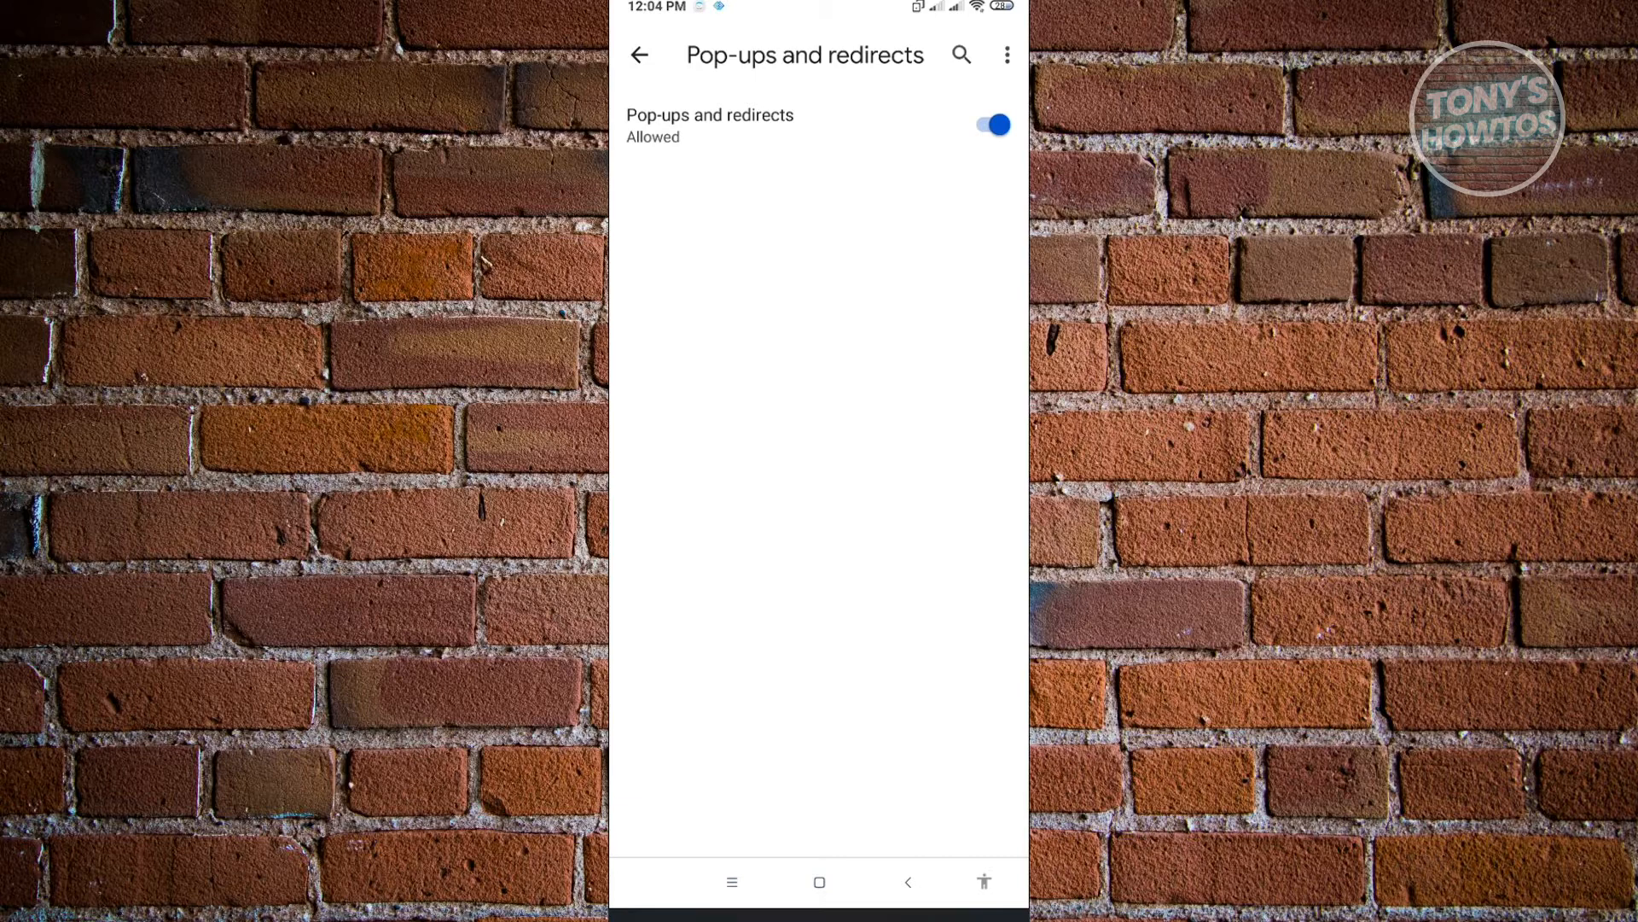
pyautogui.click(640, 55)
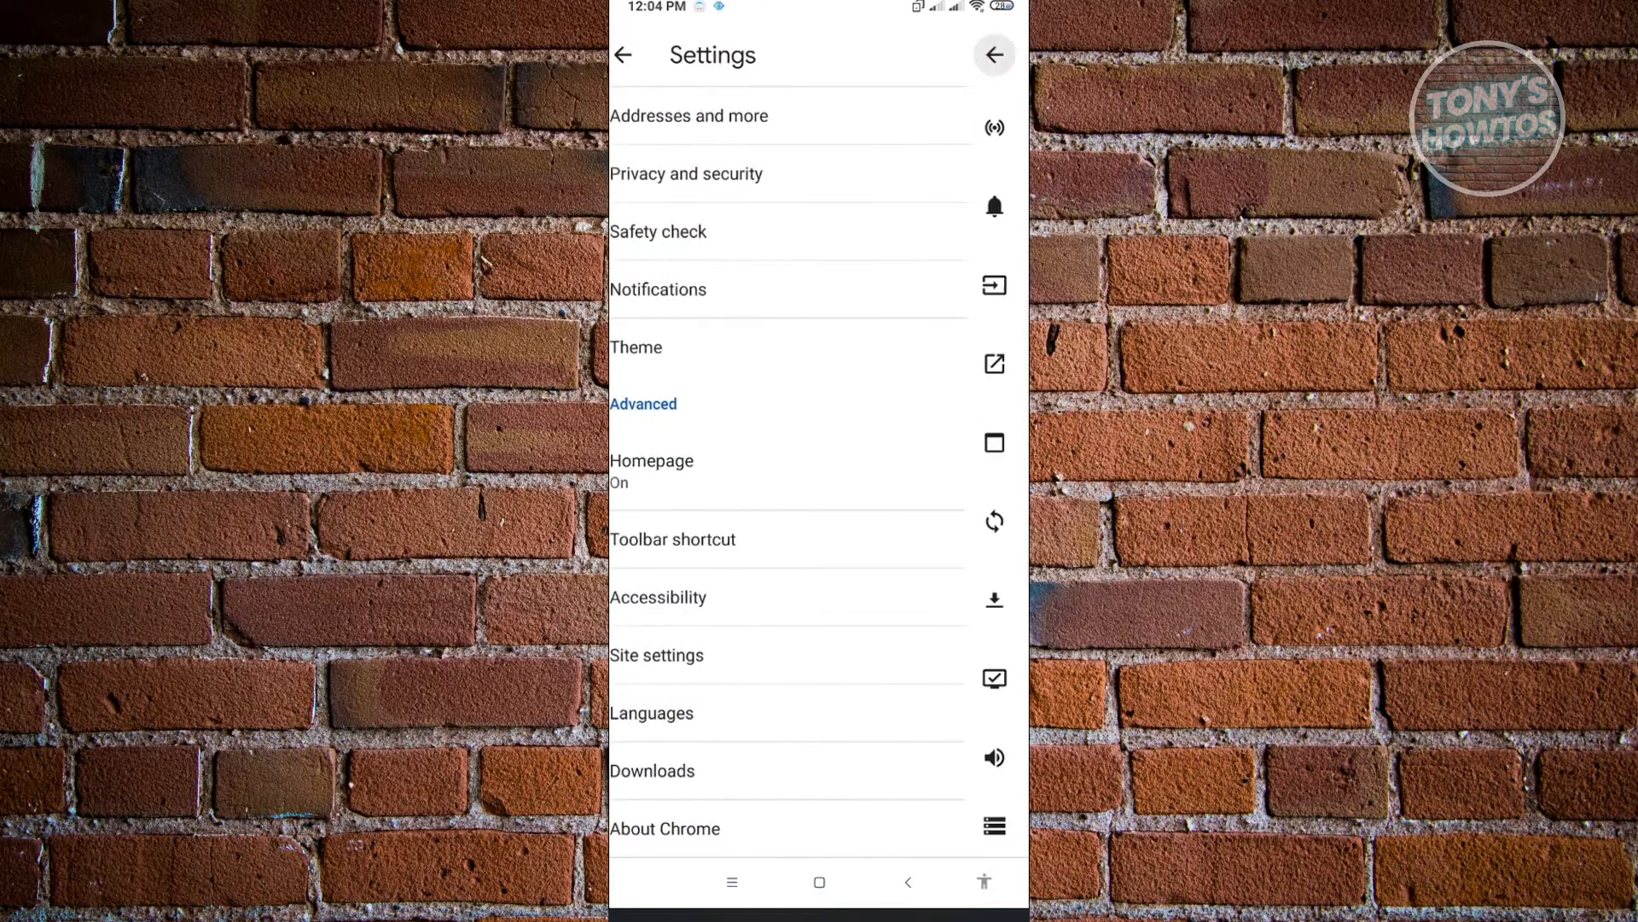